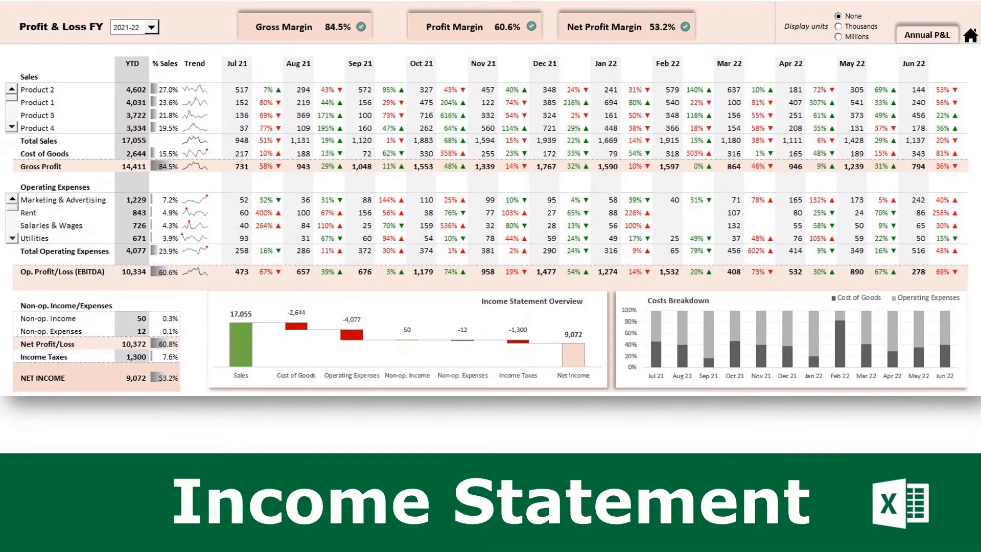
- Add a 26/06/2022 Operating Income entry for Product 2 in the Incomes table
click(928, 35)
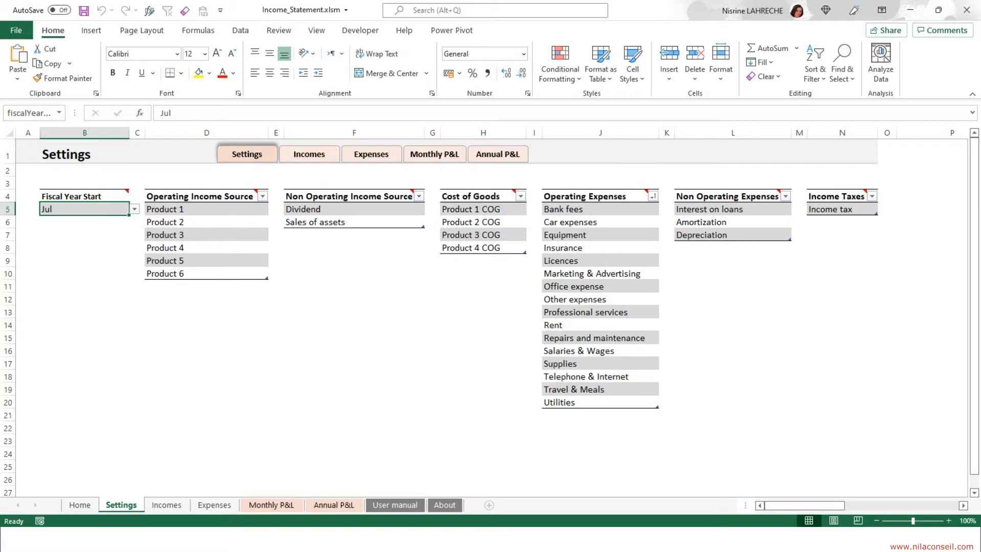
mouse_move(354, 229)
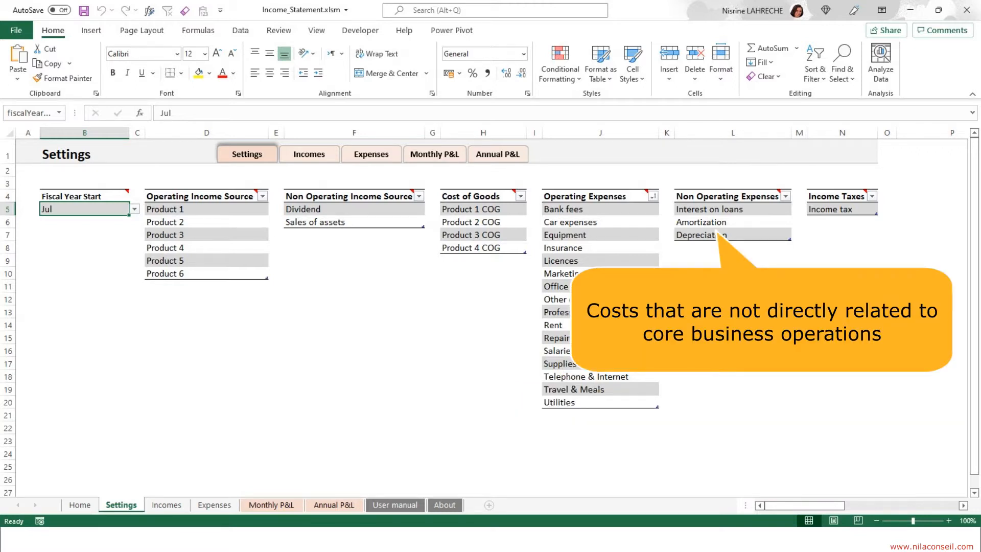
mouse_move(832, 209)
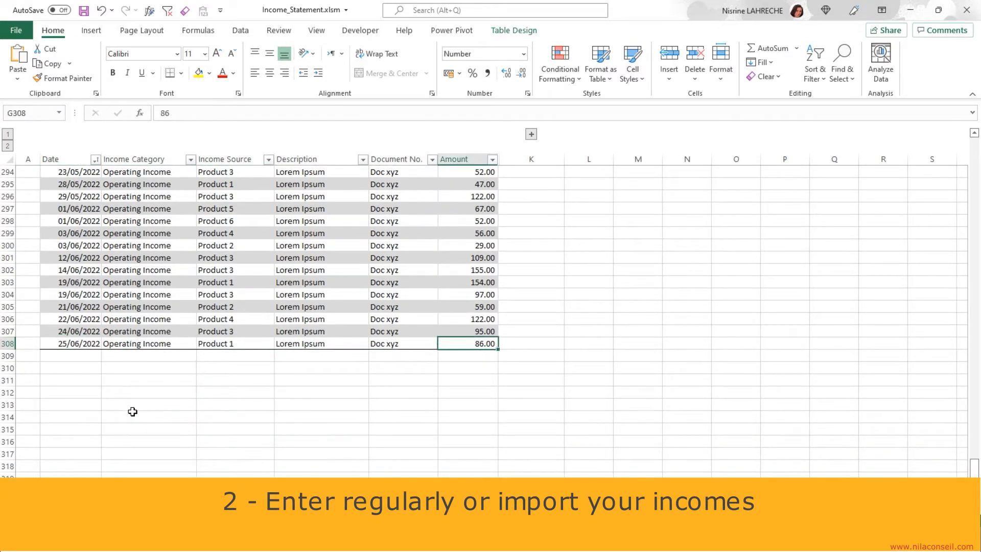
text(26/06/)
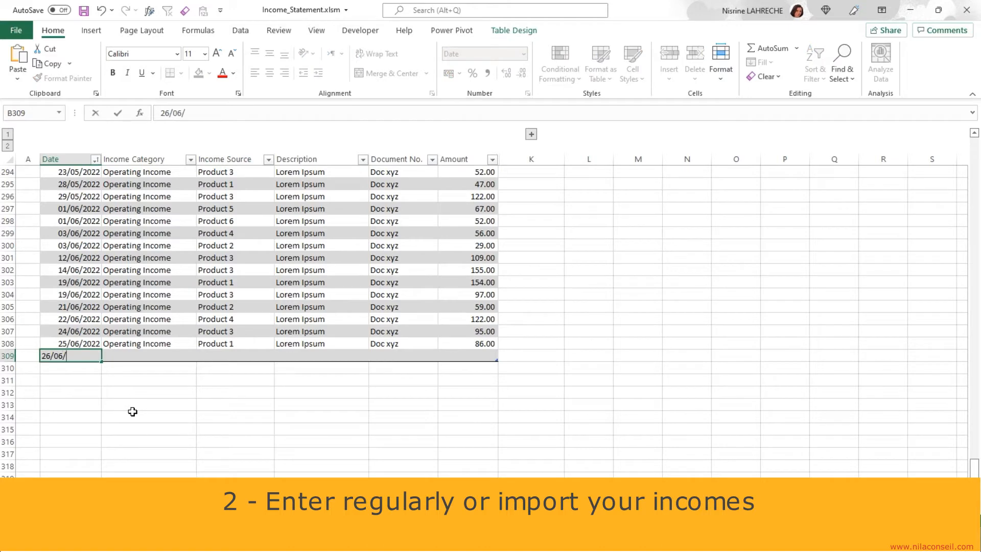
click(202, 356)
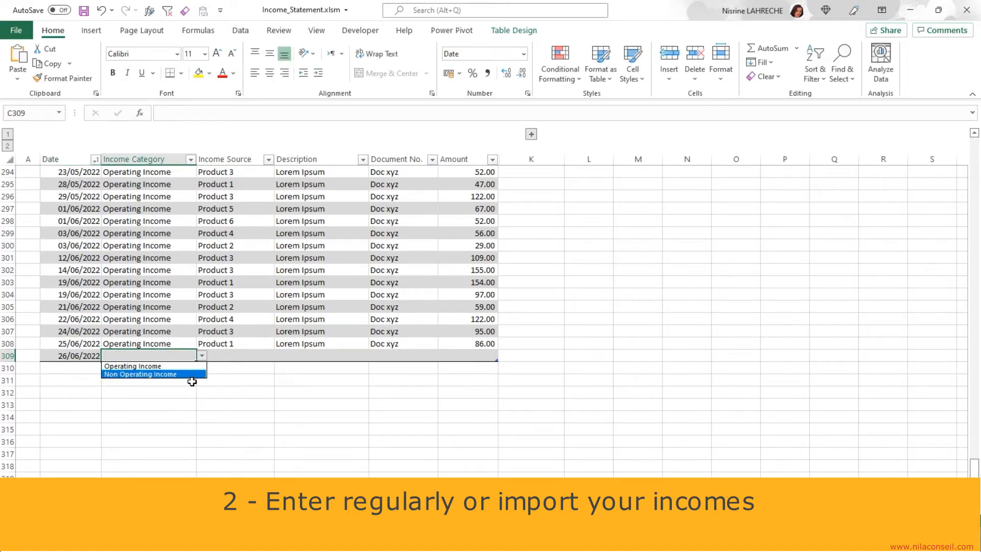
click(132, 366)
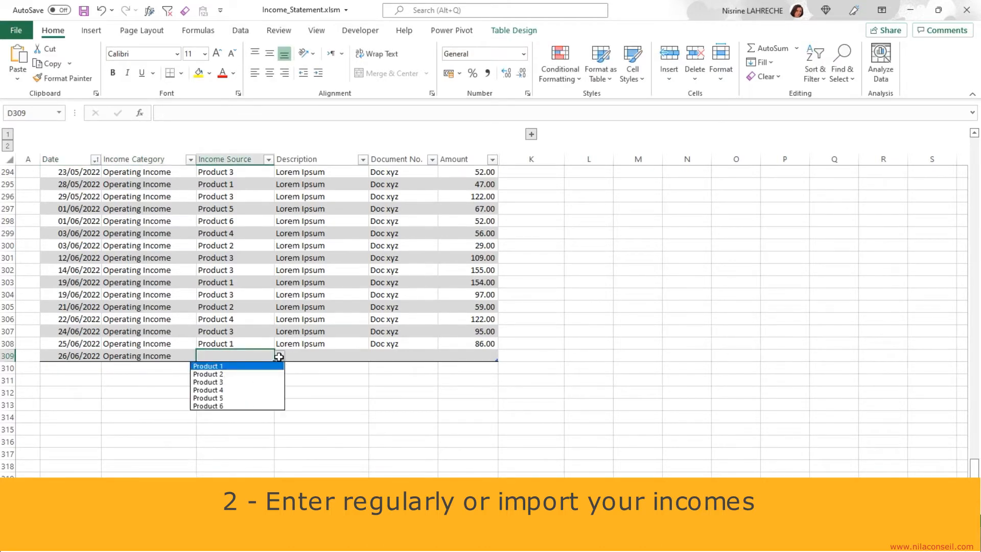
click(208, 374)
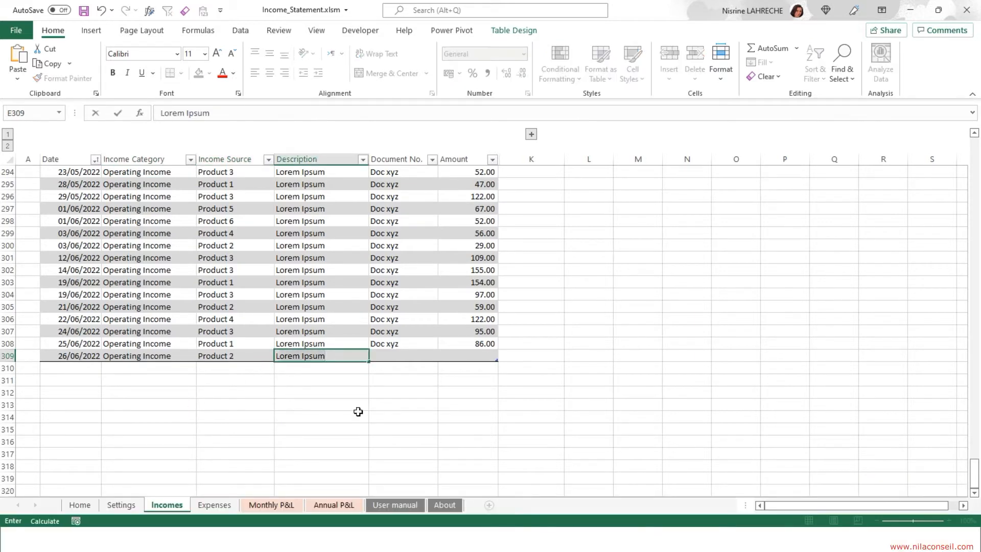
key(tab)
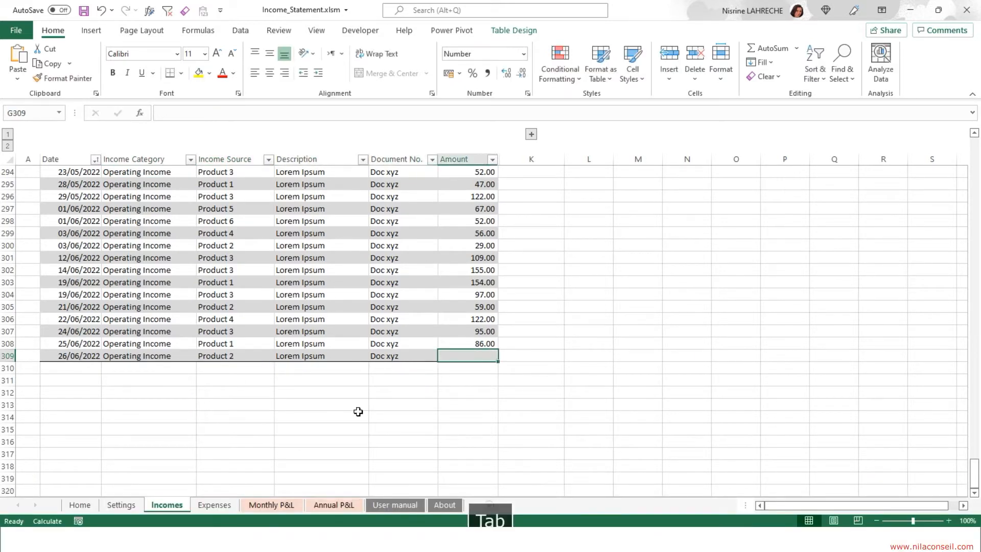
key(Ctrl+Home)
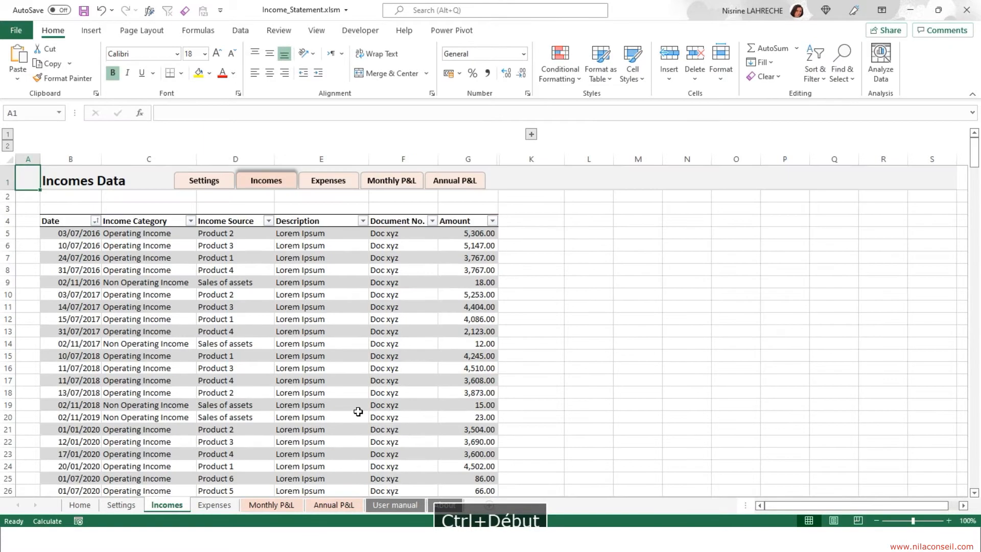
click(328, 180)
text(30/06/202)
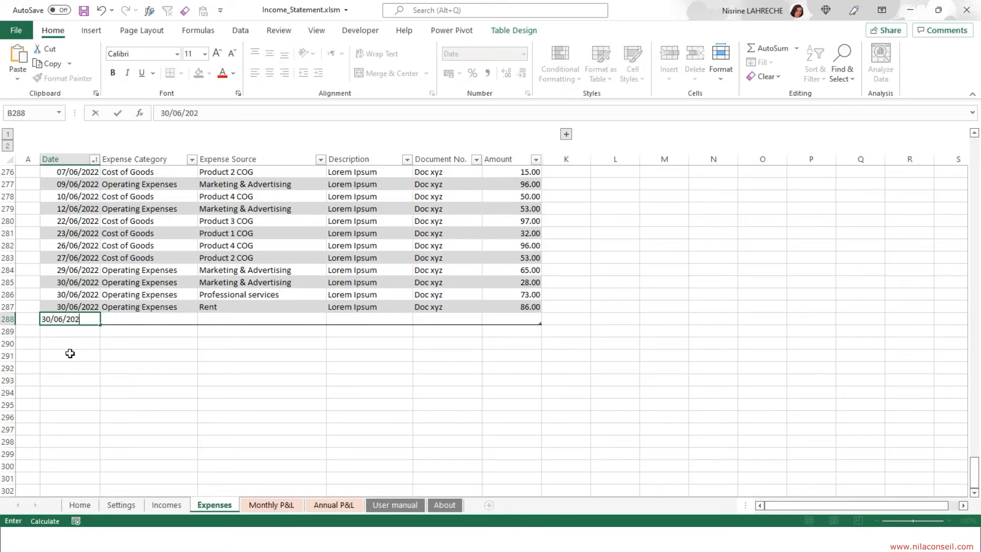
- Enter the 30/06/2022 row as Operating Expenses for Salaries & Wages
click(203, 318)
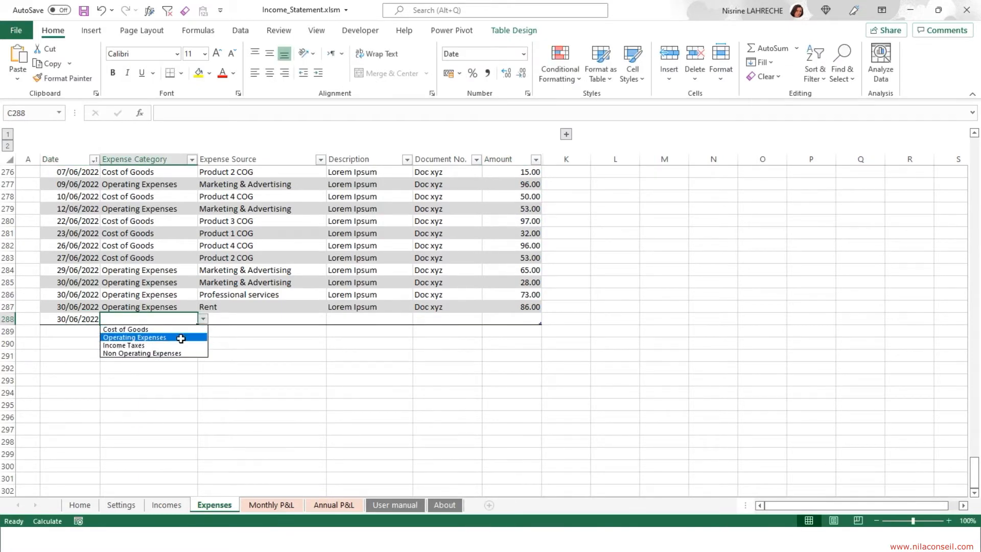
click(134, 338)
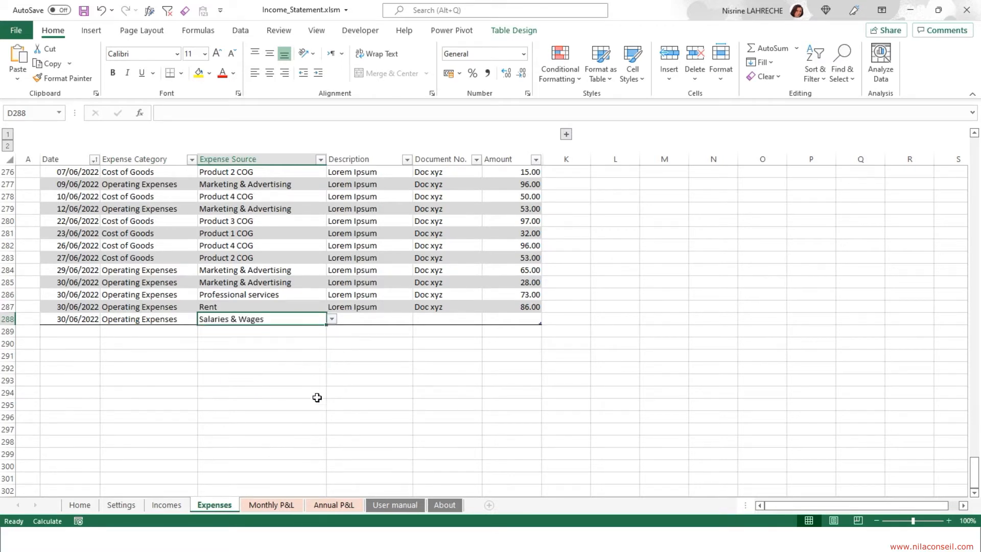
click(446, 318)
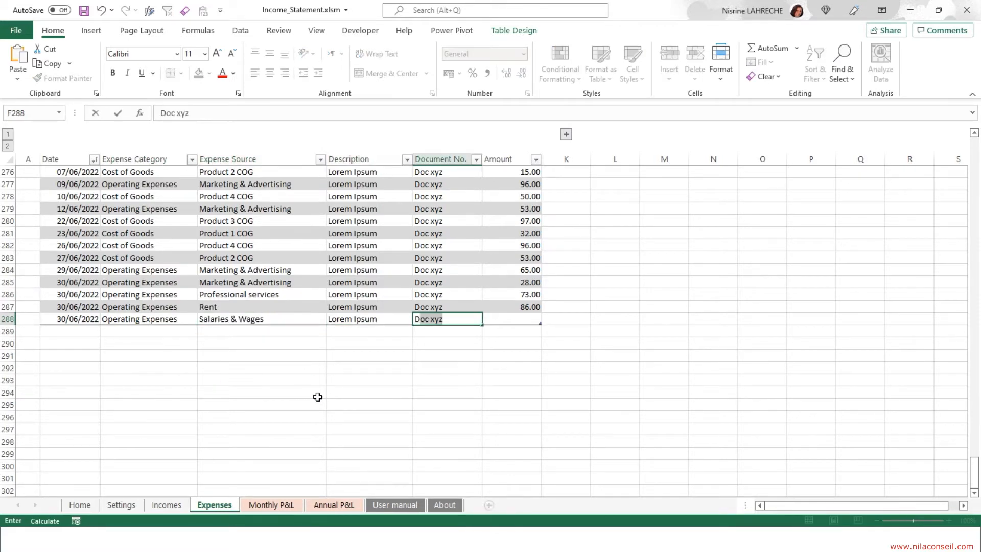
key(Tab)
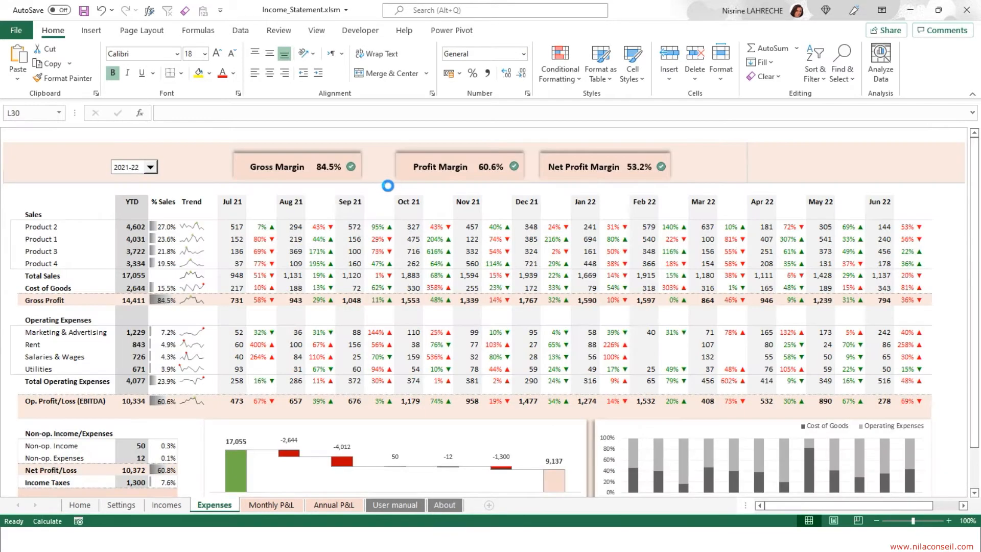
- Display the Monthly P&L dashboard for fiscal year 2021-22
click(272, 504)
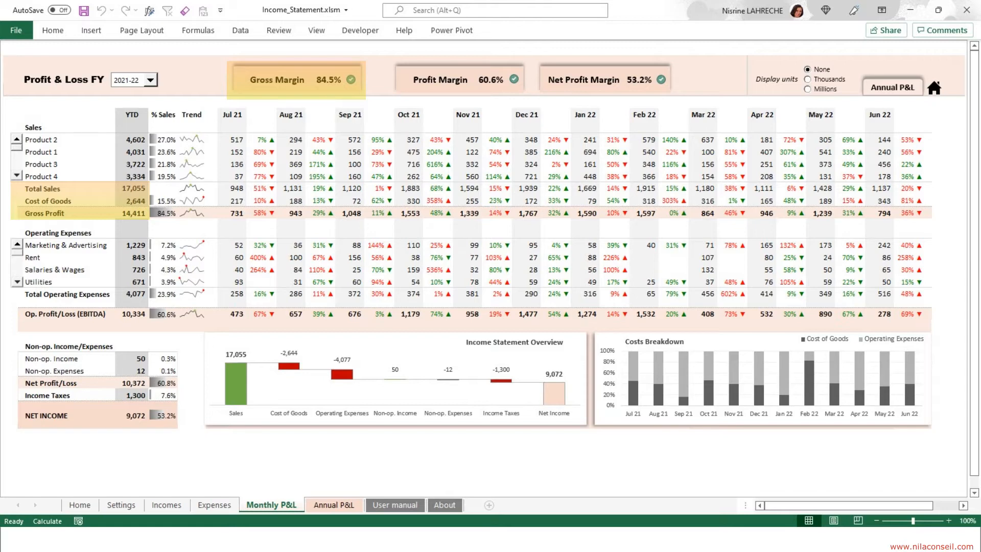
click(459, 80)
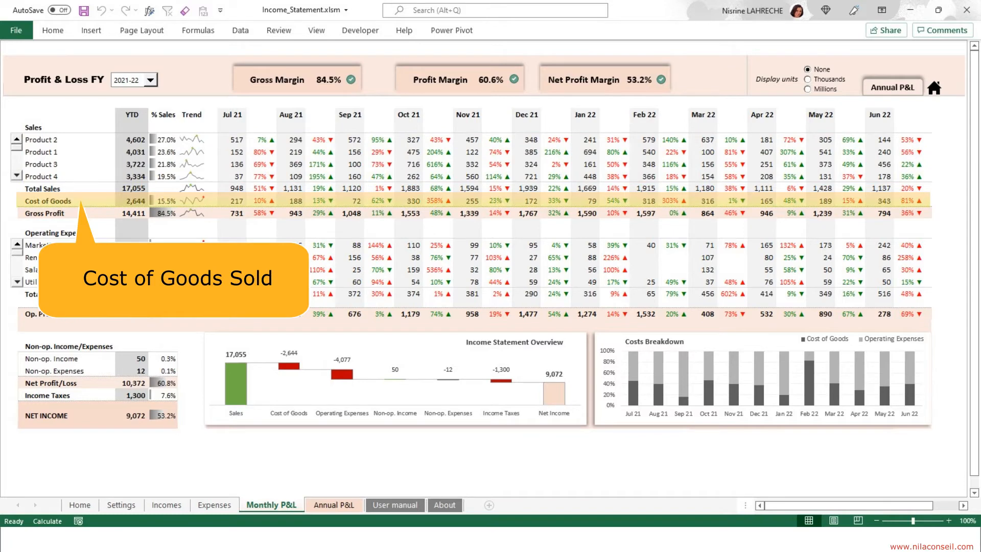
mouse_move(44, 213)
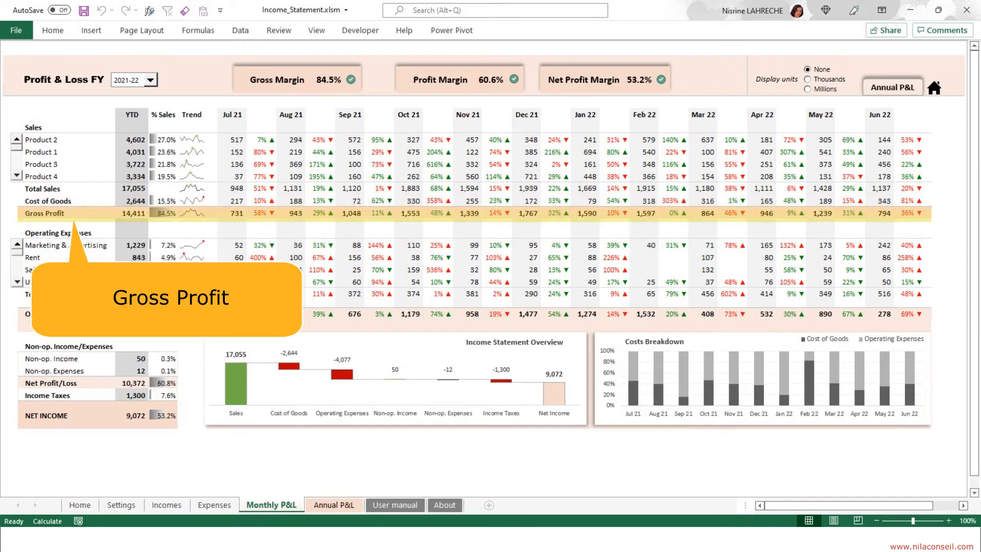
mouse_move(67, 294)
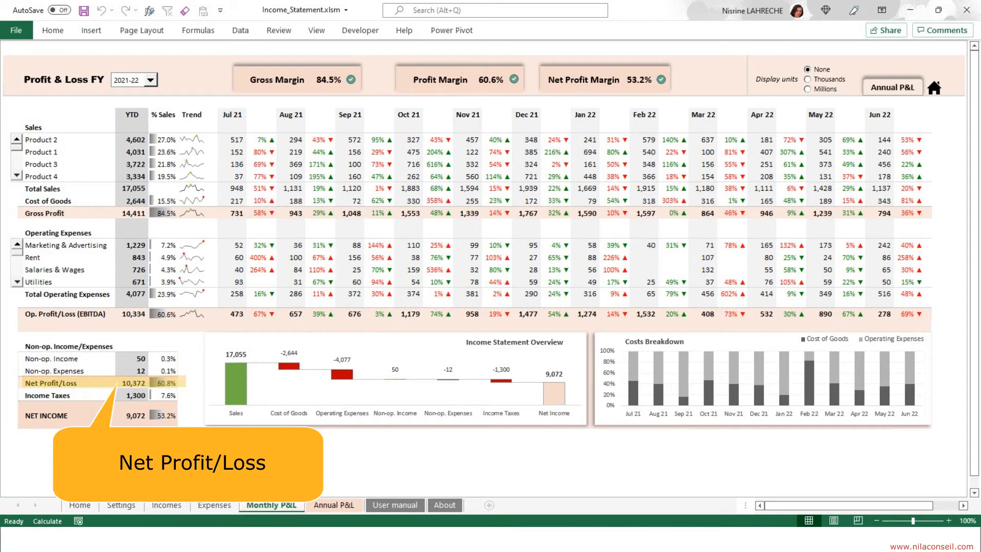
click(53, 395)
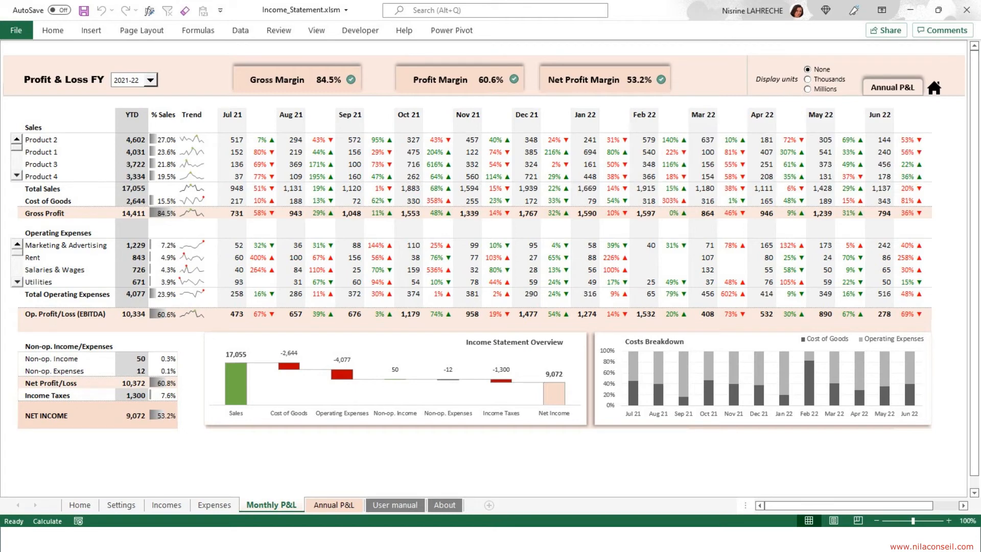
mouse_move(934, 87)
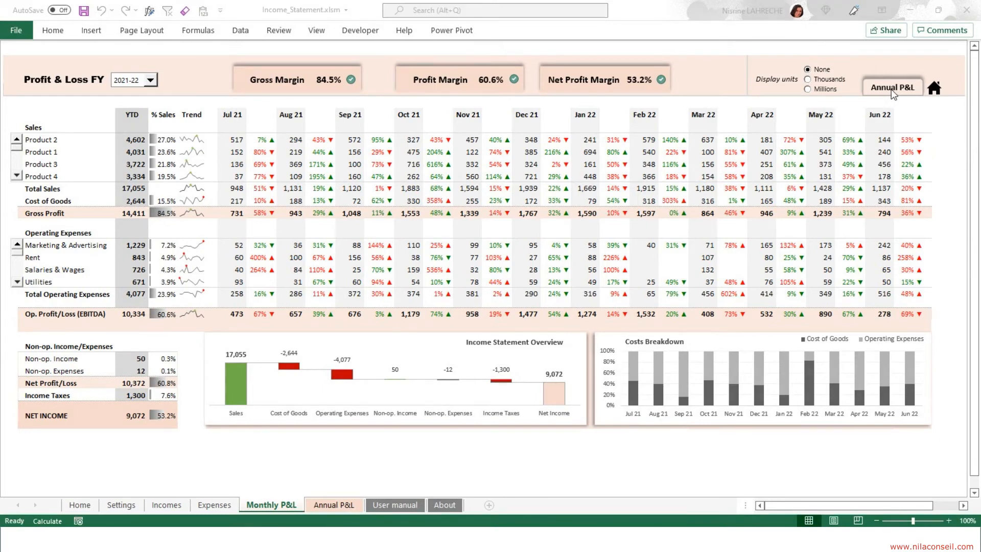
- Show the Annual P&L dashboard for 2017-18 to 2021-22 and select its charts
click(892, 86)
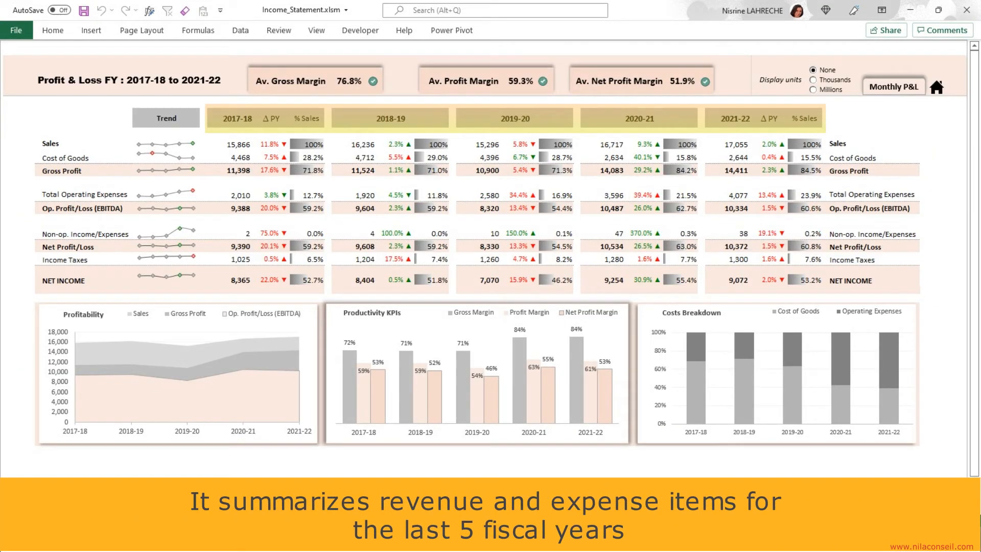
mouse_move(463, 81)
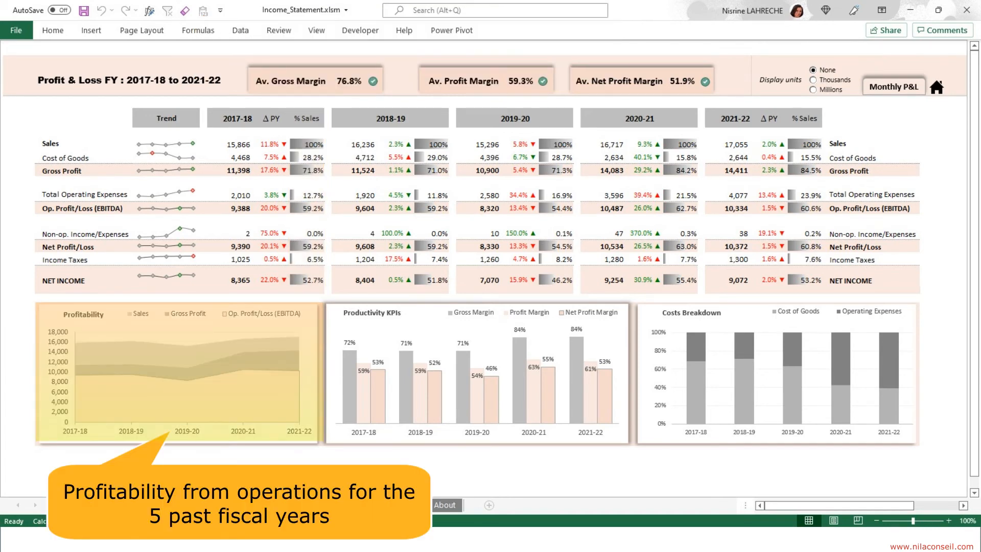
click(475, 372)
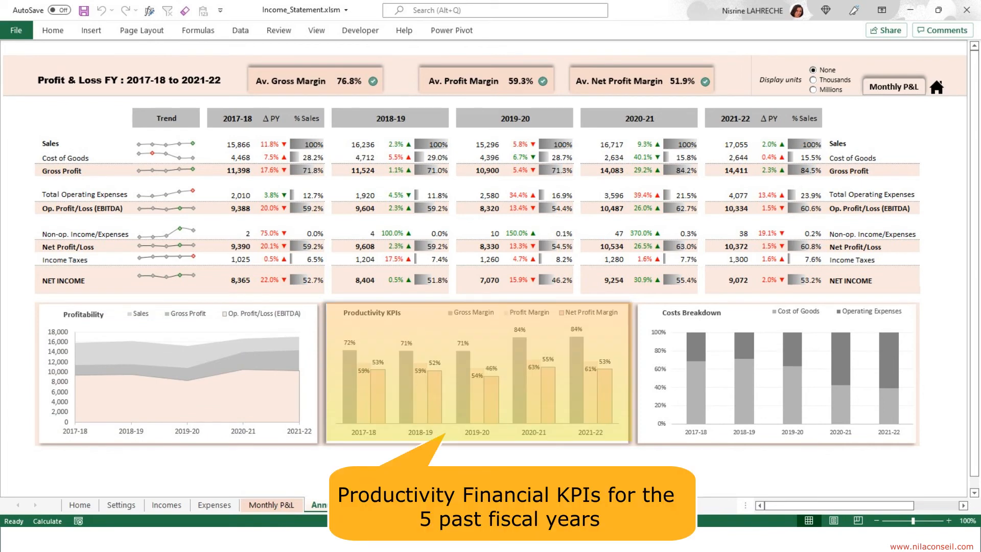
click(776, 372)
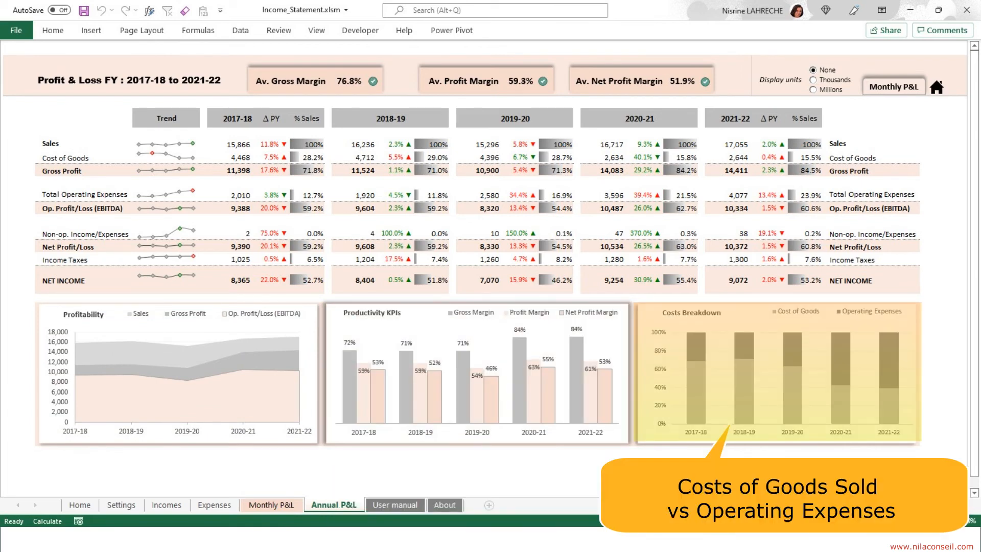